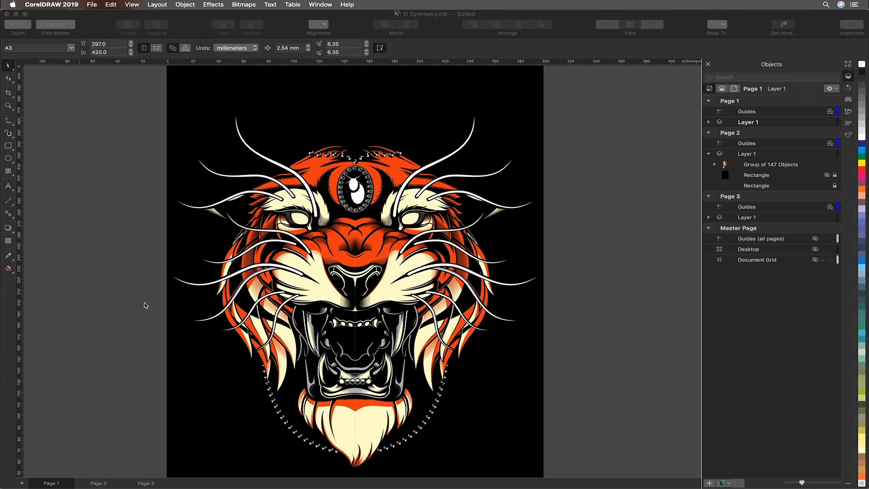
- Switch to Page 2, which holds the right half of the tiger illustration
left_click(97, 483)
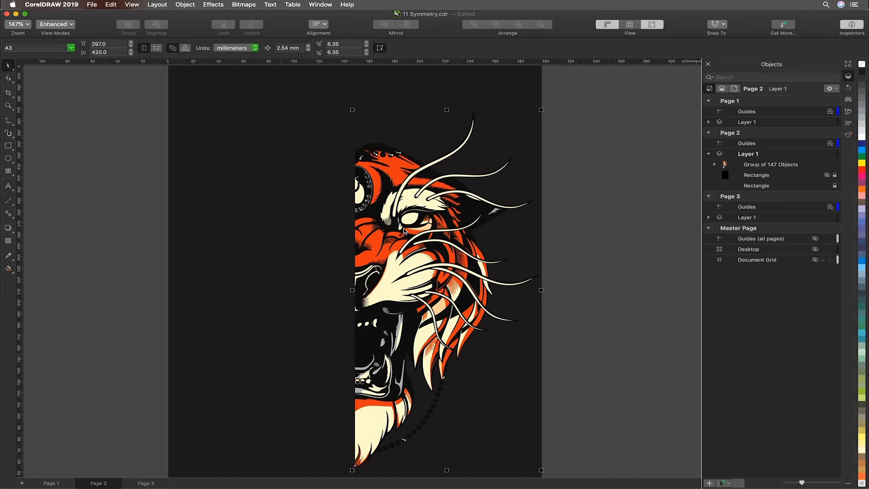
- Select the 147-object half-tiger group and start creating a new symmetry from the Object menu
left_click(771, 165)
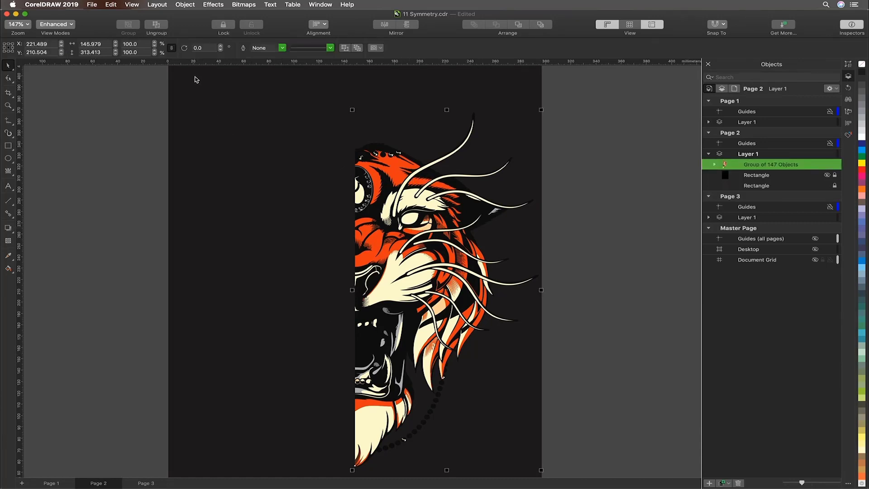
left_click(184, 5)
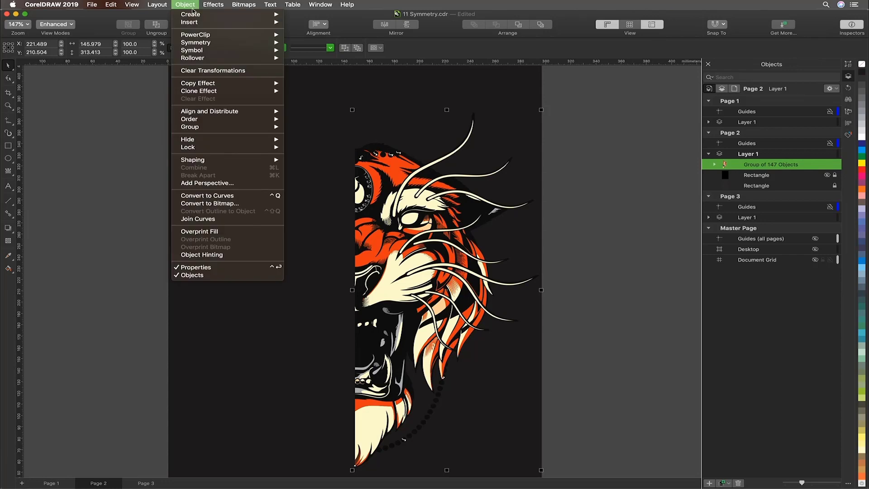
mouse_move(196, 42)
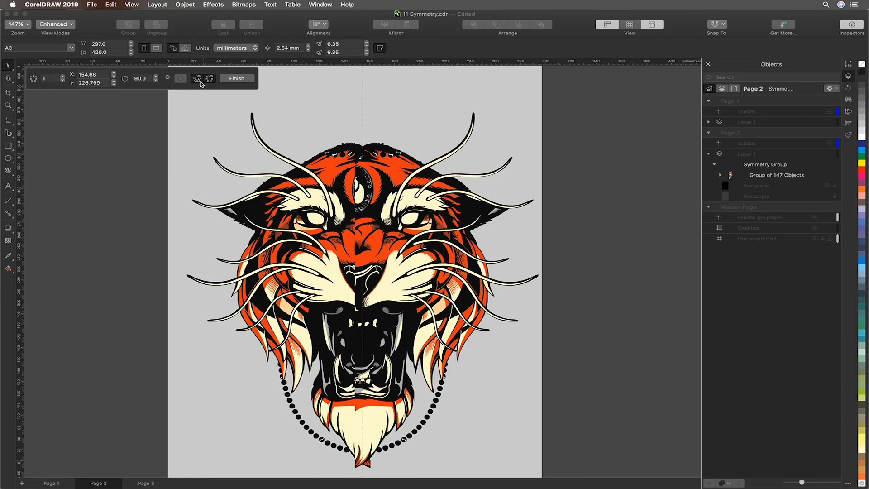
mouse_move(196, 78)
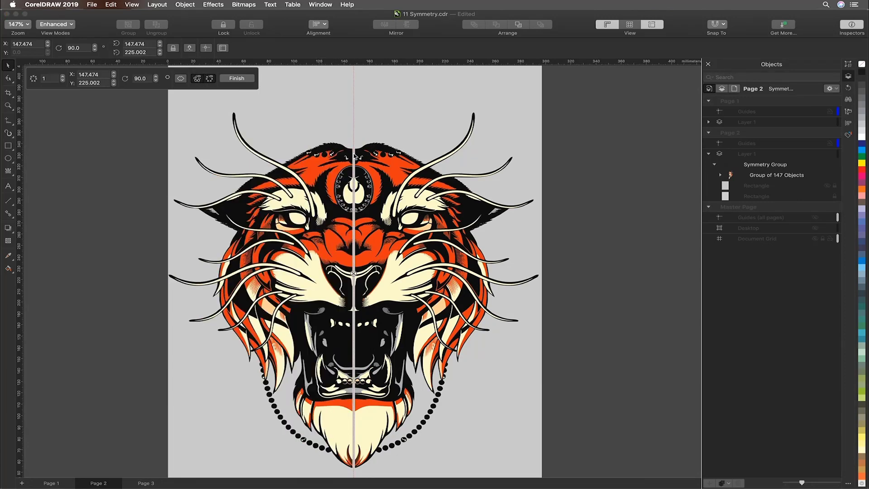
mouse_move(8, 105)
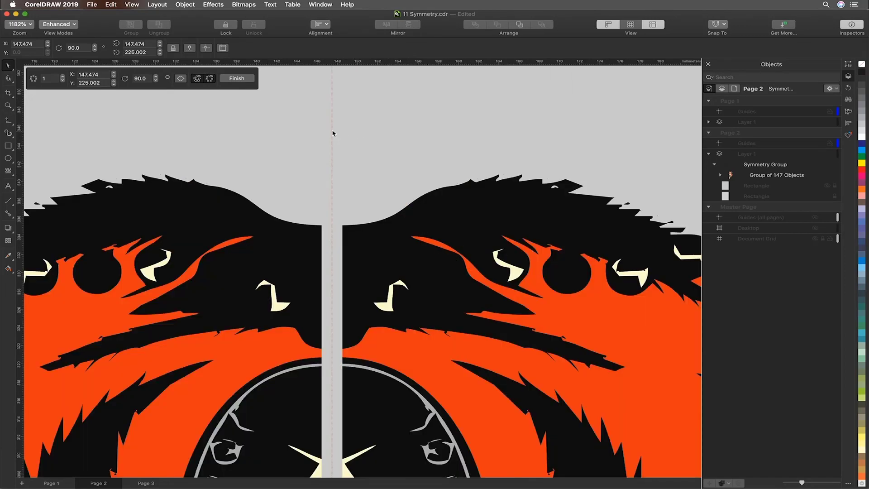
mouse_move(336, 130)
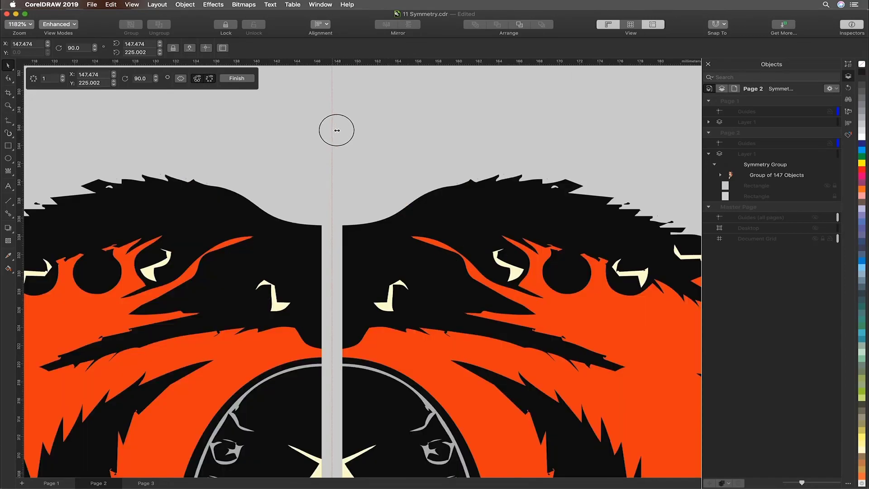
- Drag the half tiger so the mirrored halves meet at the centre line with no gap
left_click_drag(336, 130, 345, 134)
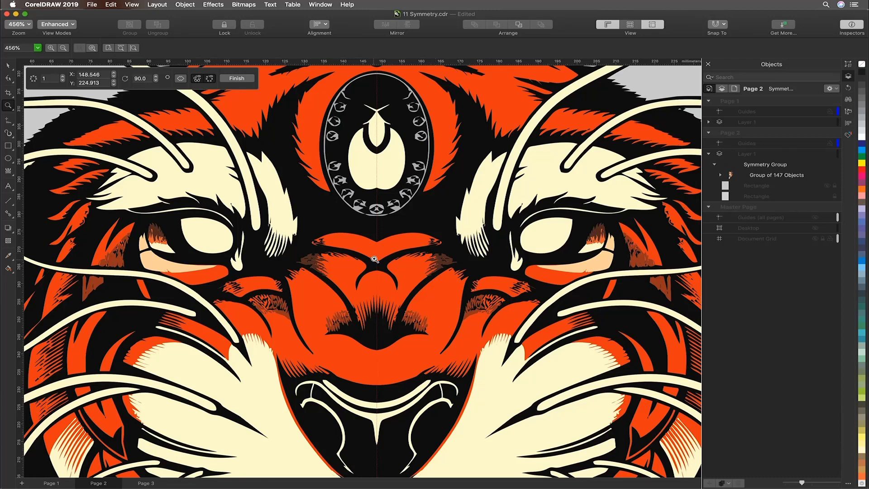
mouse_move(40, 161)
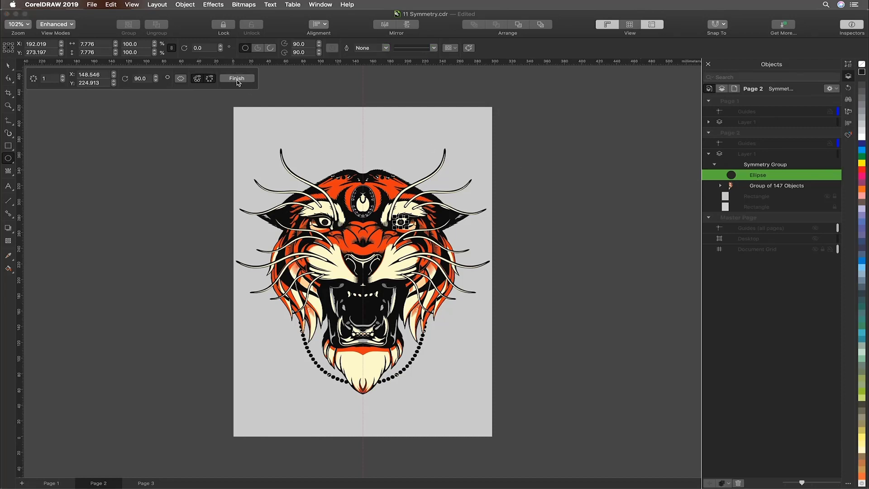
- Finish symmetry editing, leaving the mirrored irises in the completed tiger face
left_click(237, 78)
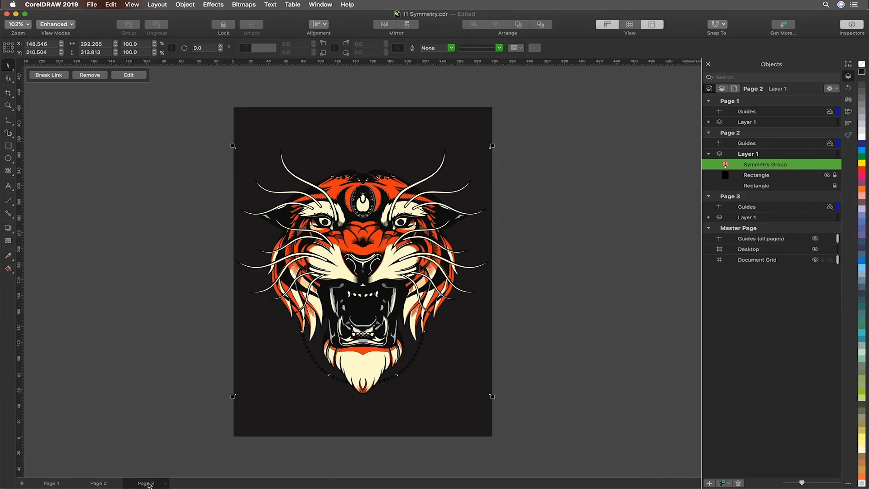
mouse_move(210, 353)
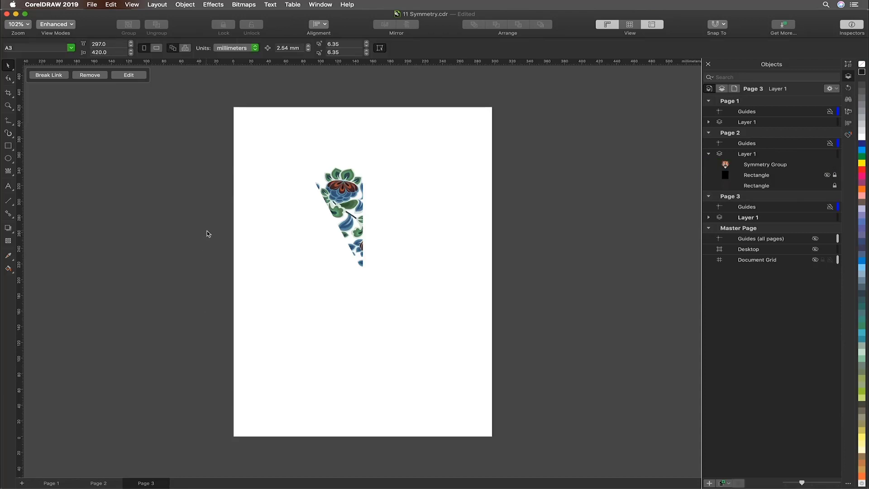
mouse_move(336, 205)
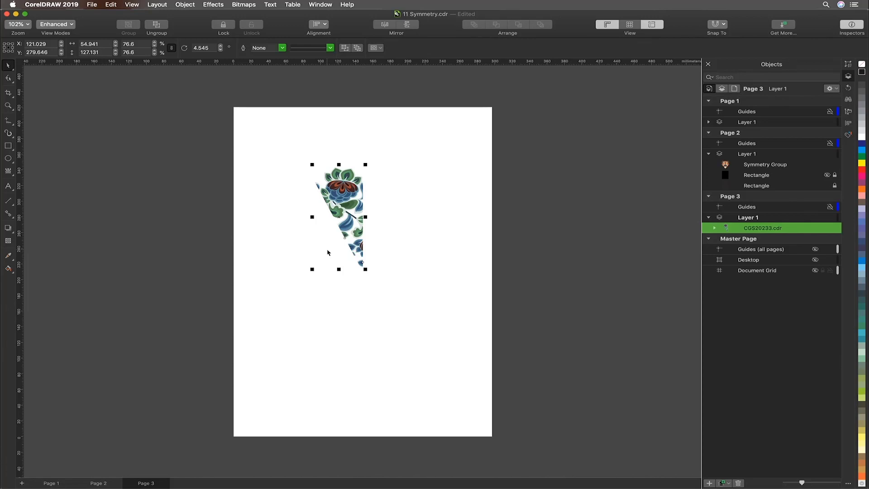
- Create a new symmetry from the floral wedge via Object > Symmetry and raise the mirror-line count once
left_click(184, 4)
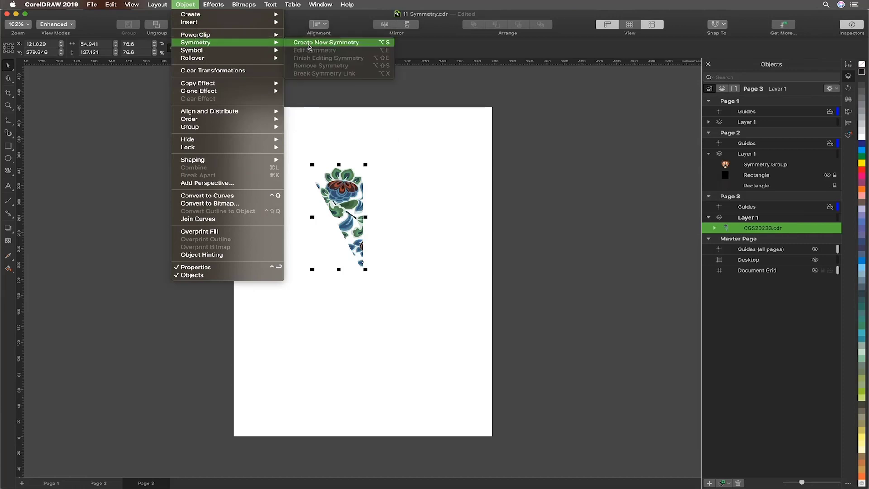
left_click(326, 42)
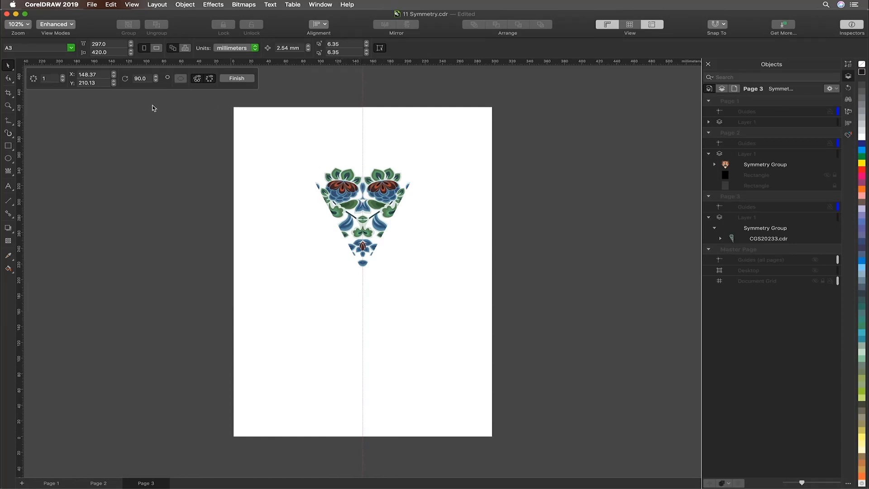
left_click(60, 76)
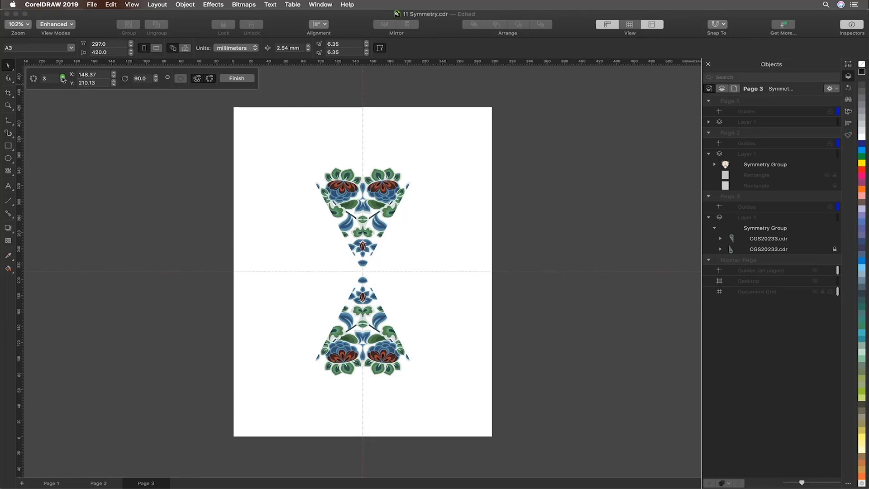
- Increase the symmetry lines to 7 so the wedge repeats into a full circular mandala
left_click(62, 78)
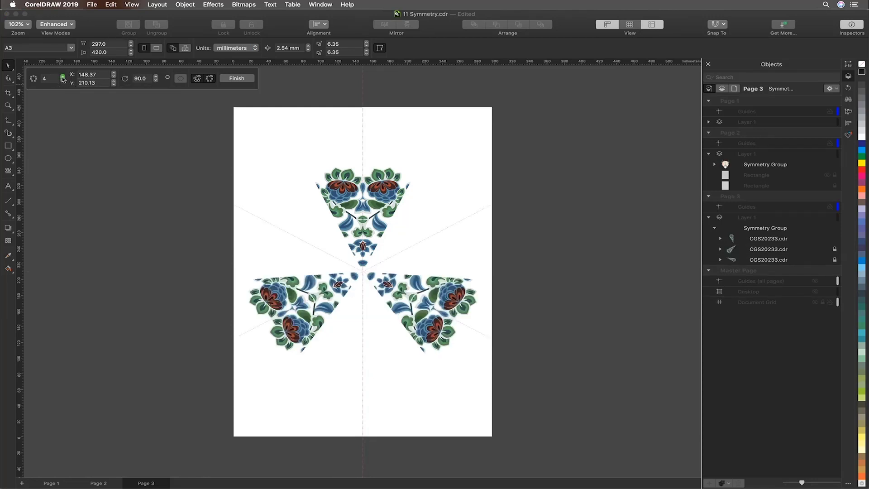
left_click(60, 76)
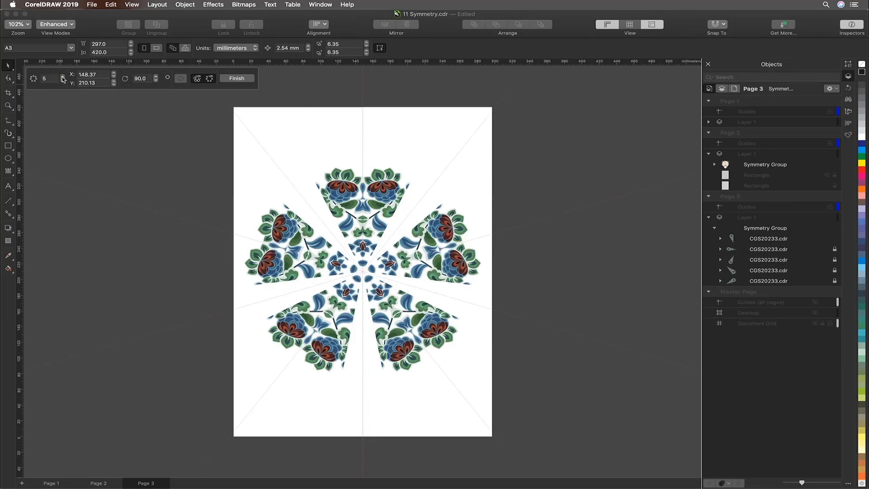
left_click(60, 78)
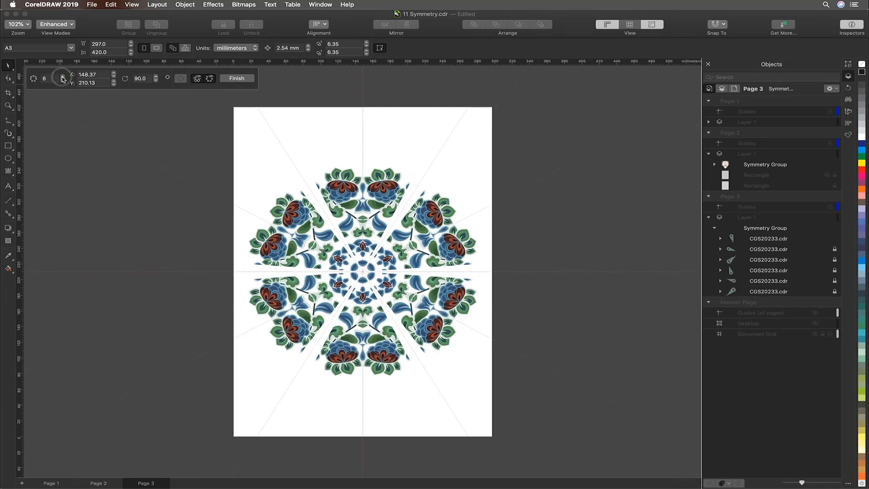
left_click(58, 79)
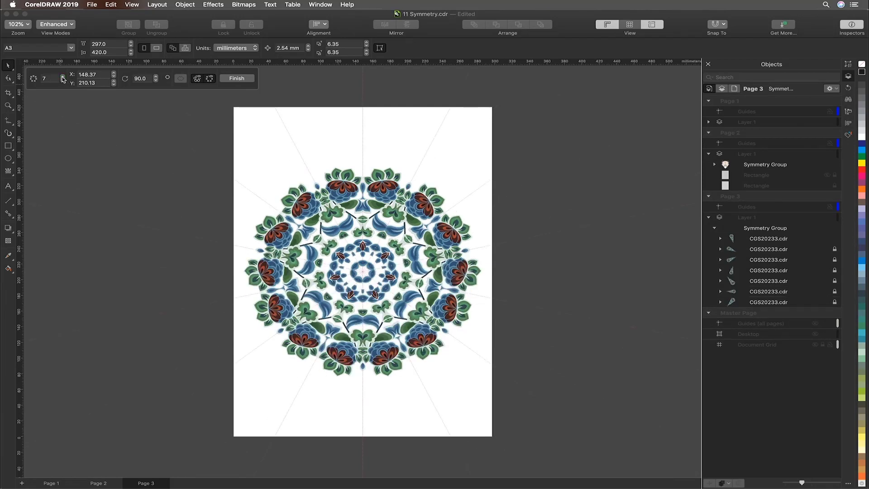